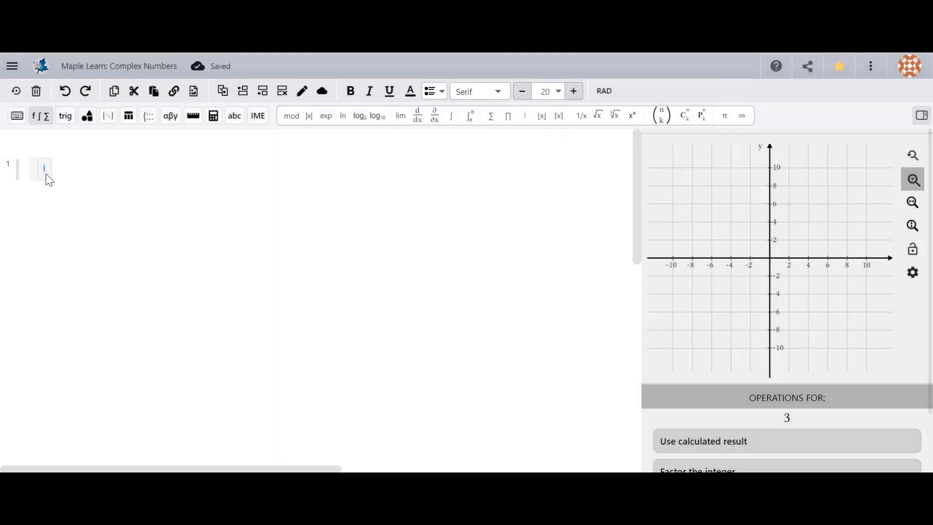
Enter the sum (3+2i)+(6-i) on the first math line so it evaluates to 9+i
text((3+)
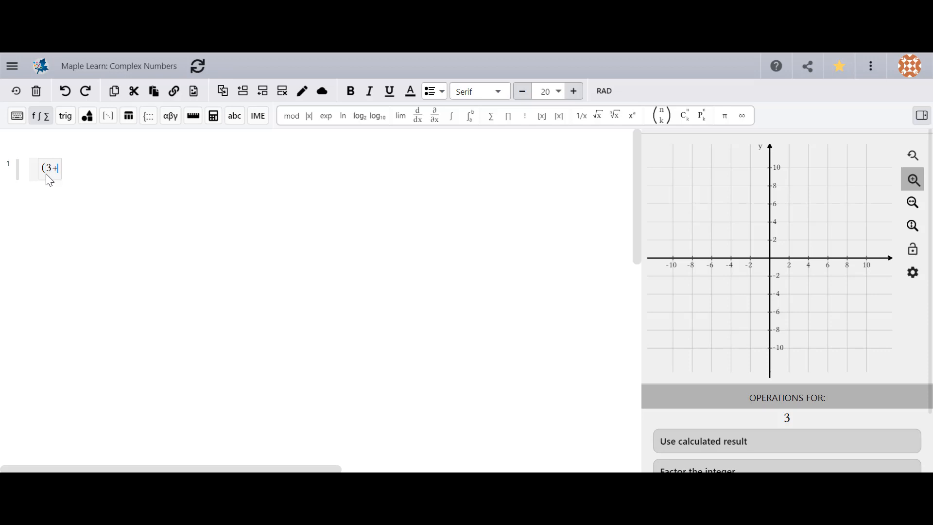
text(2i))
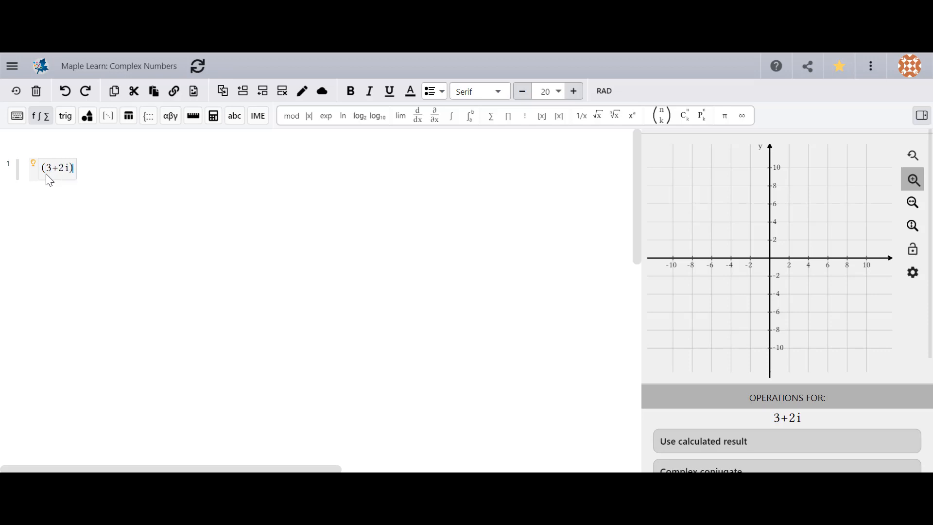
text(+)
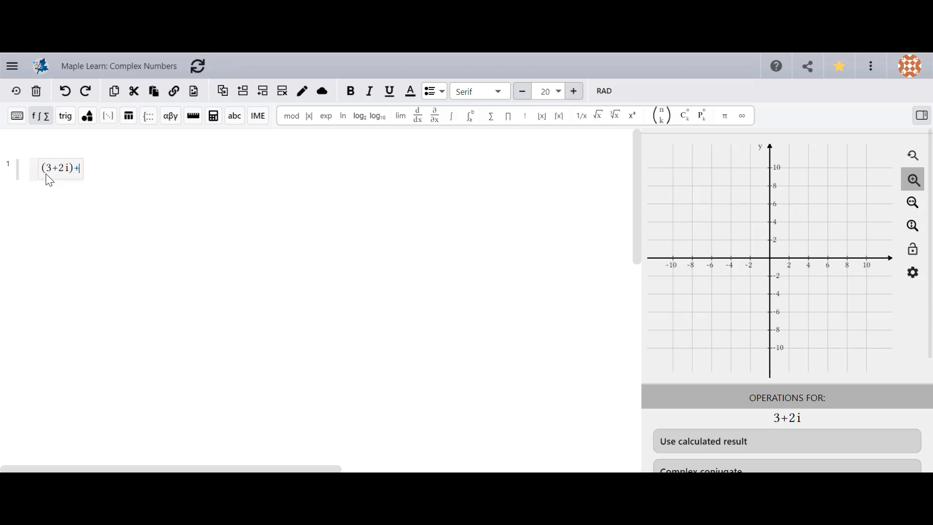
text((6-i)
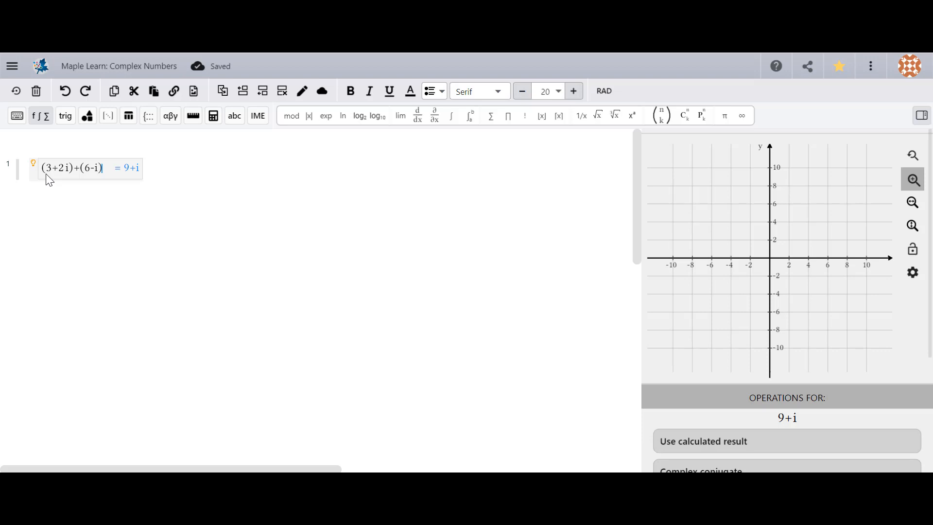
mouse_move(438, 233)
text(b:=)
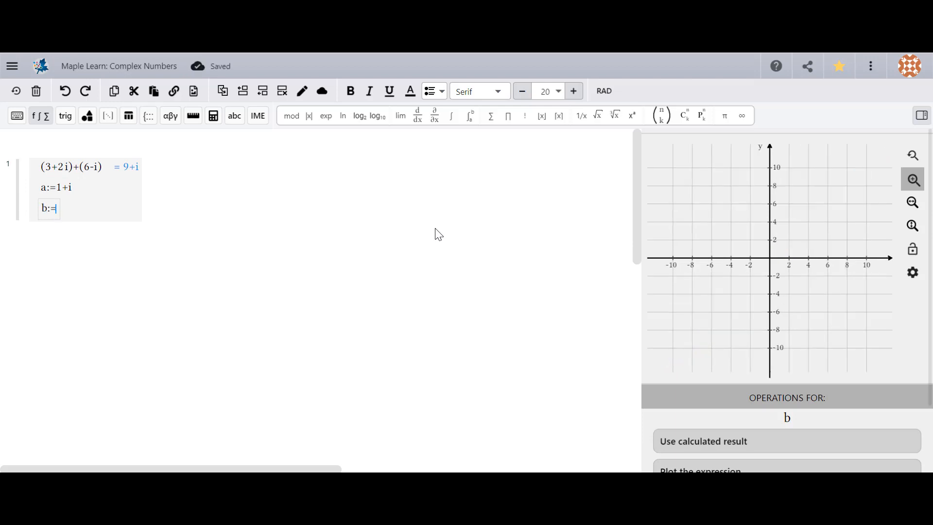
Define b as 3-2i, enter a*b, and evaluate the product to 5+i
text(3-2i)
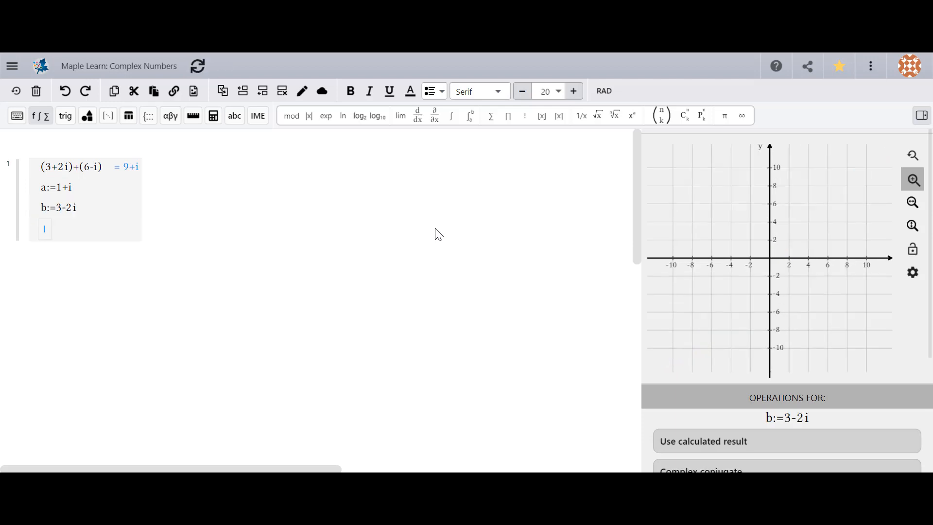
text(a*b)
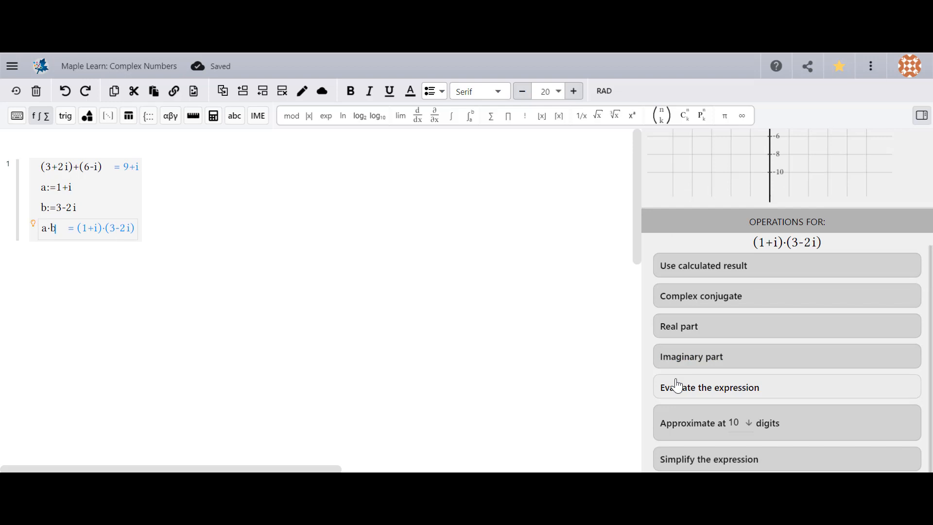
click(710, 387)
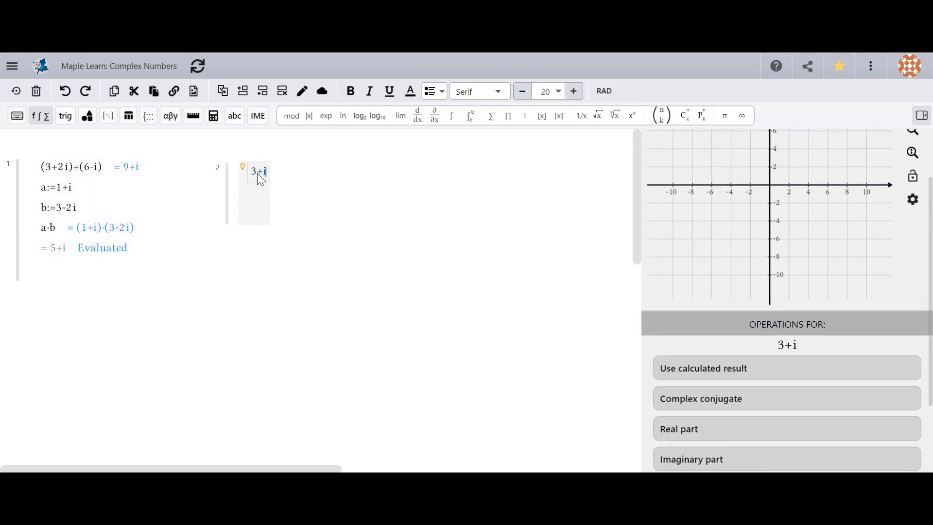
Get the complex conjugate 3−i of 3+i, then enter i:=5 as a slider
click(678, 429)
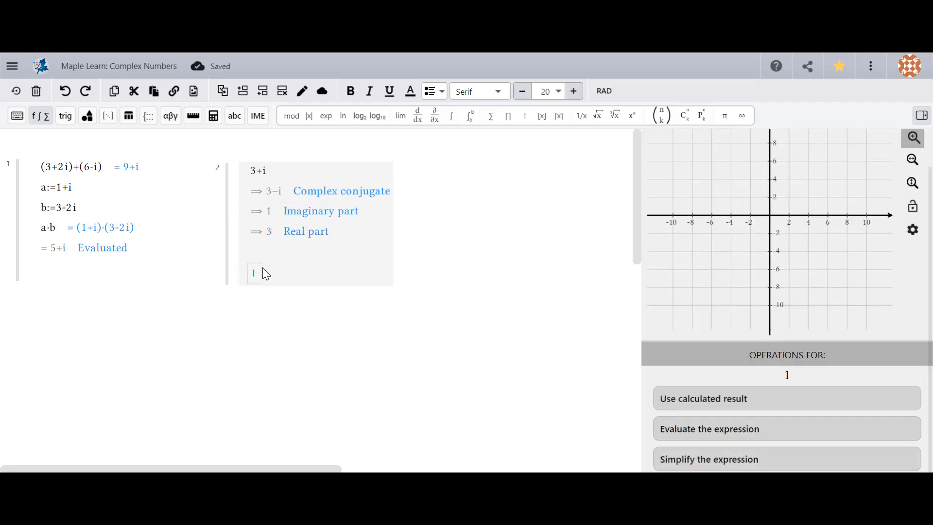
text(i:=5)
text(3+i)
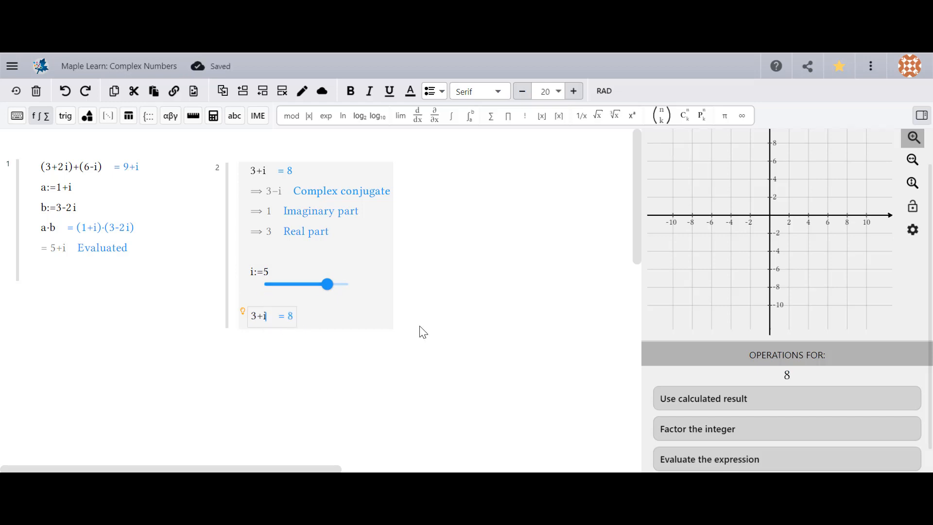
Scroll down to check that 3+i evaluates to 8 with slider i:=5
scroll(down, 3)
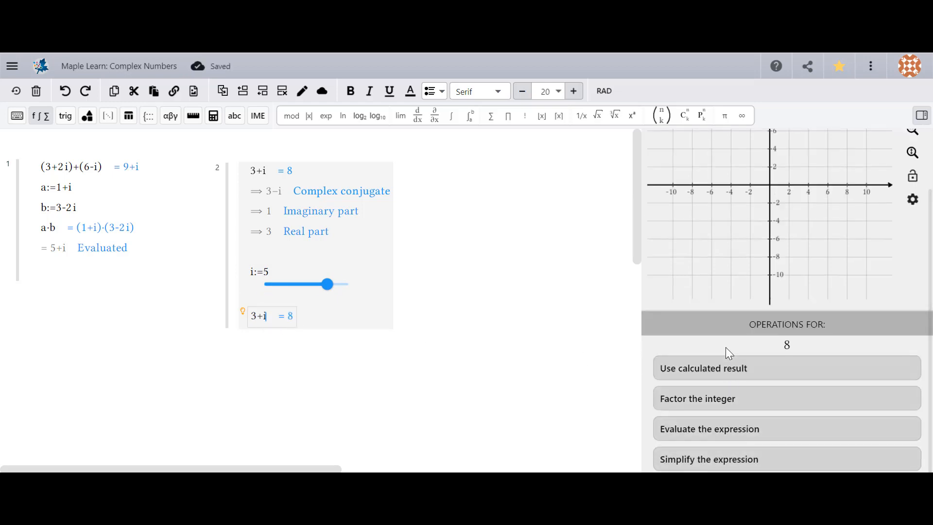